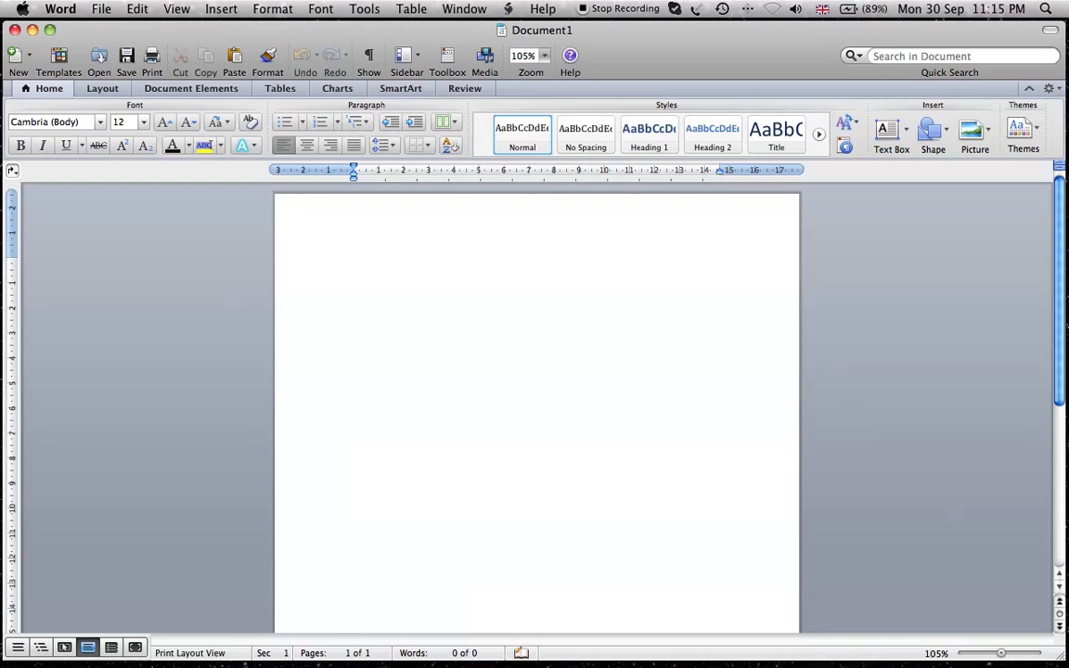
Confirm the Tools menu has no EndNote entry, then force Word to quit
left_click(352, 264)
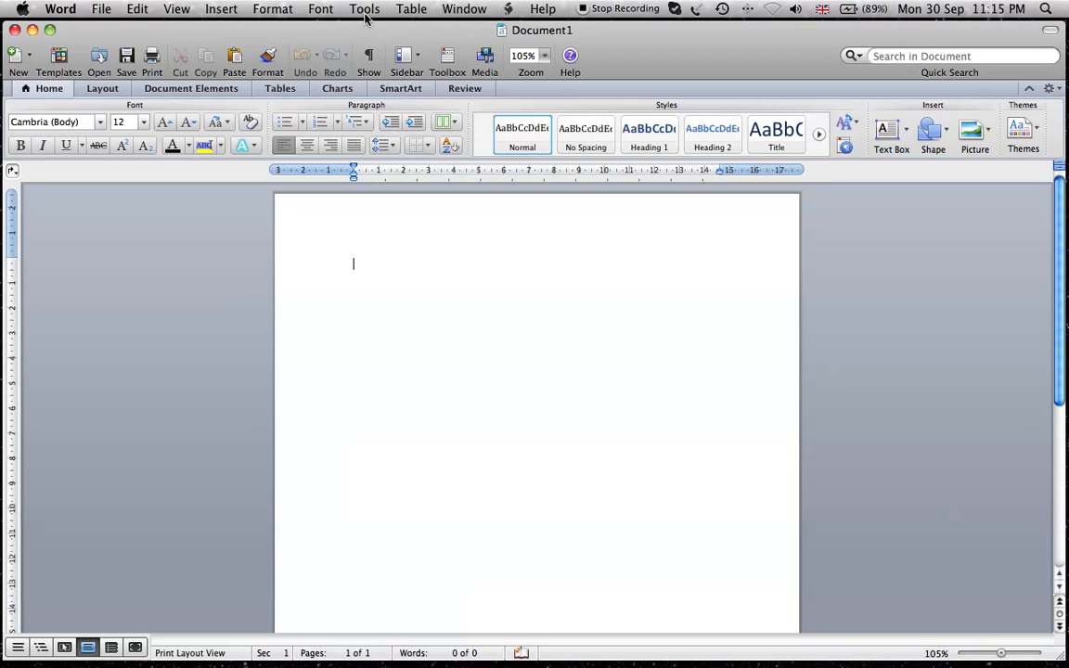
left_click(364, 8)
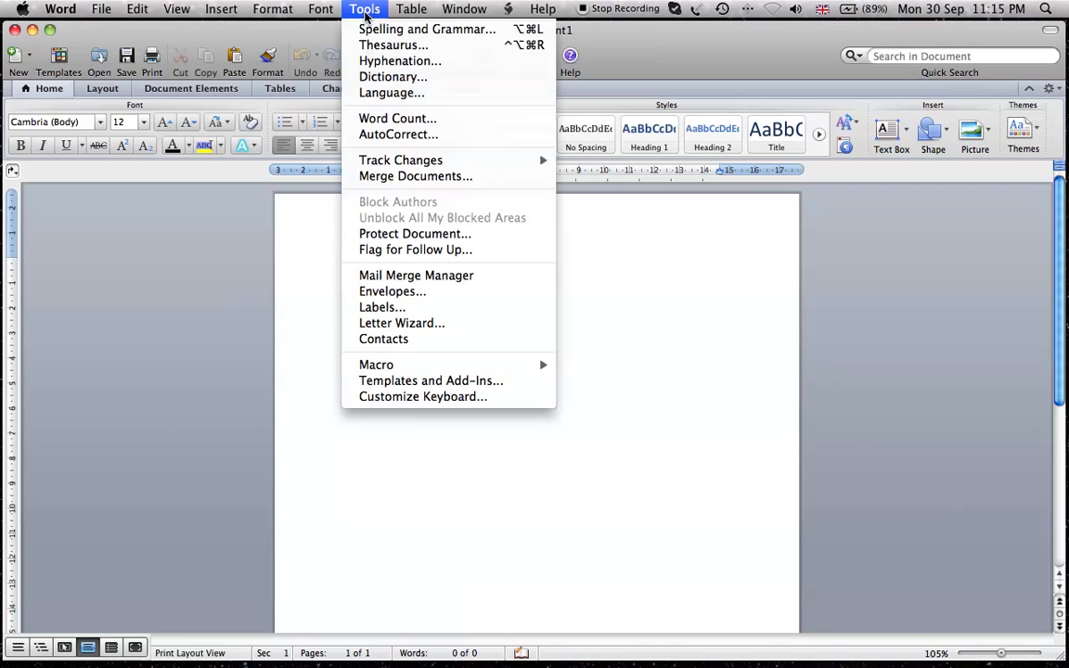
mouse_move(319, 245)
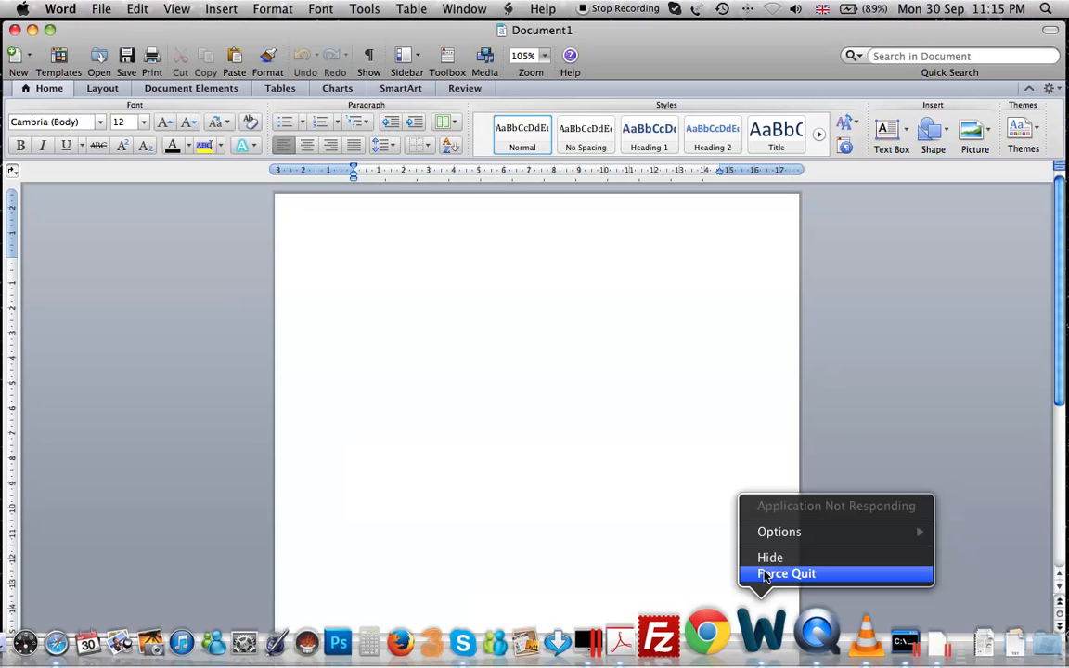
left_click(785, 571)
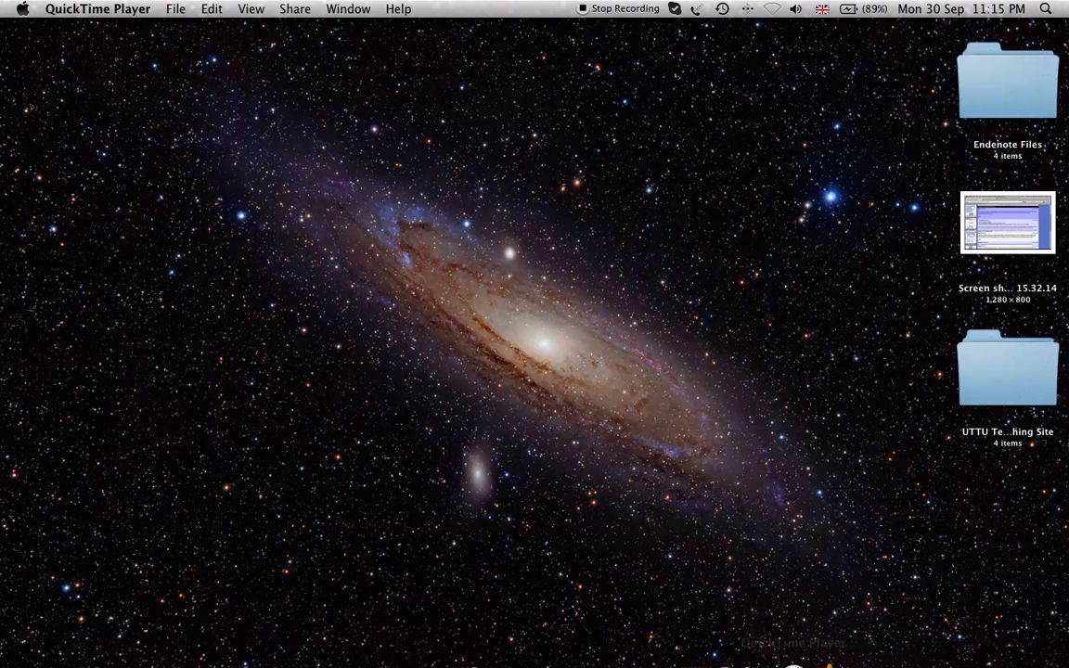
mouse_move(972, 659)
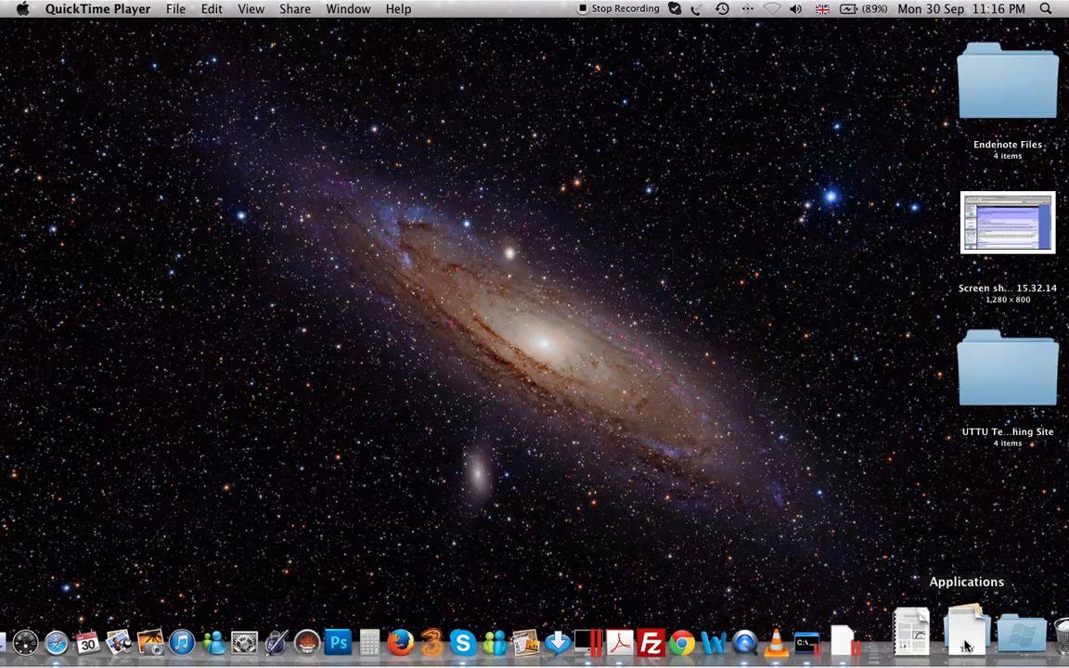
In Applications, locate the EndNote CWYW Word 2011.bundle inside EndNote X5's Cite While You Write folder and copy it
right_click(963, 634)
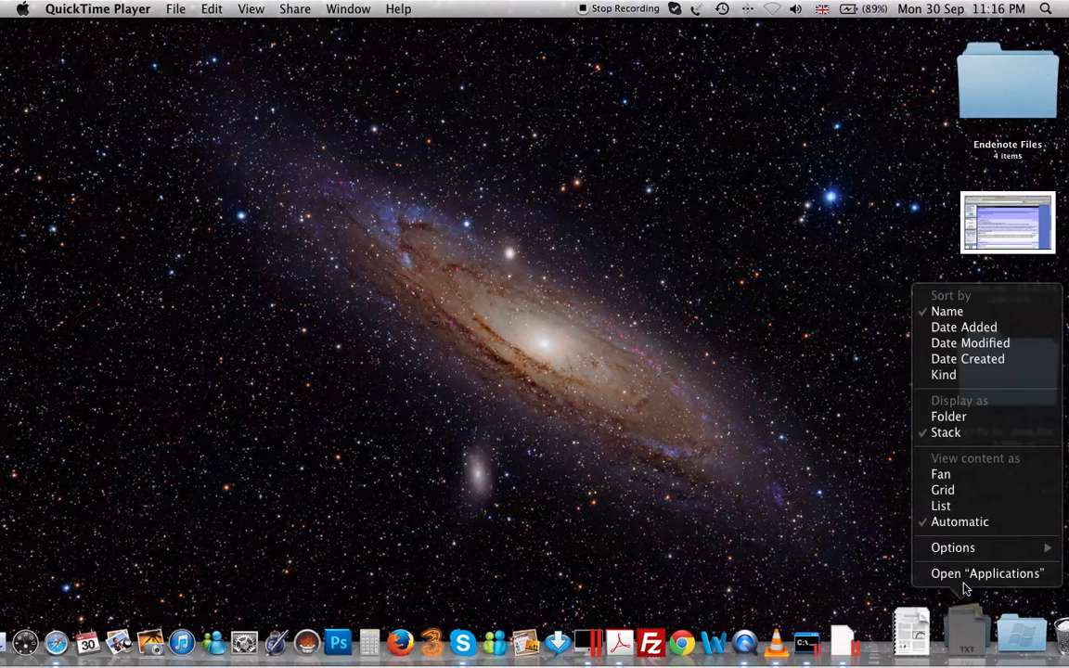
left_click(986, 571)
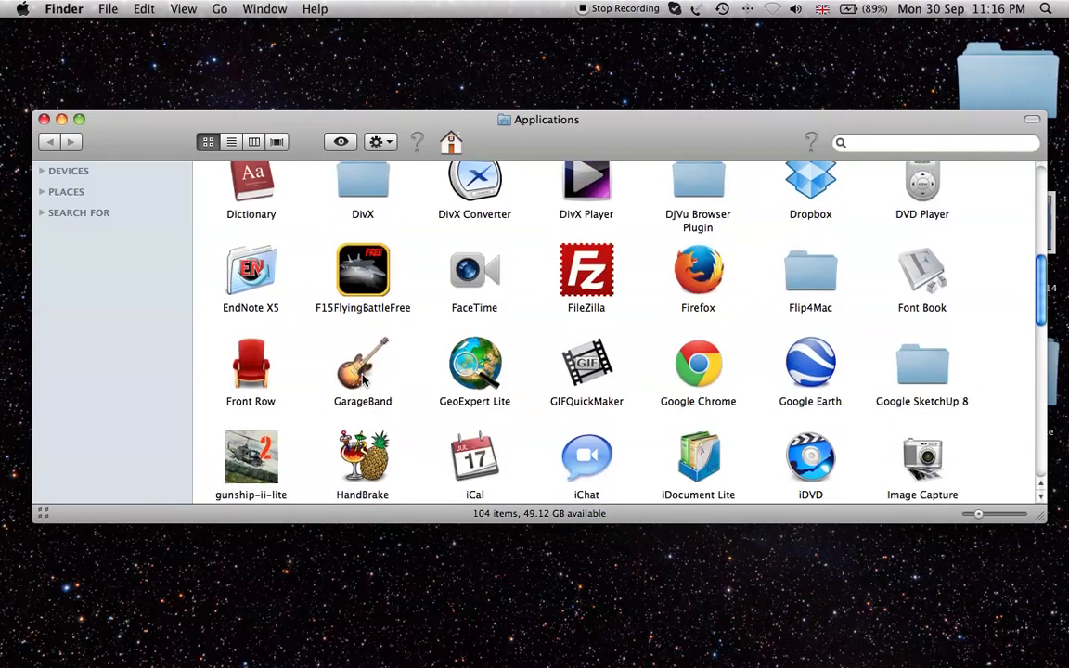
double_click(251, 271)
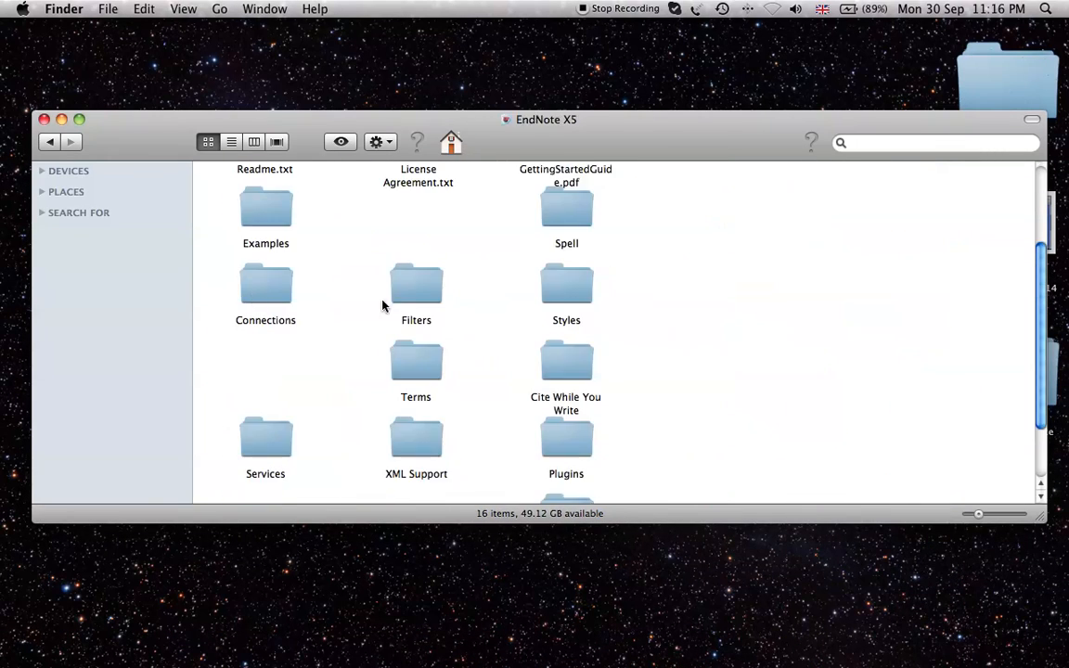
mouse_move(565, 365)
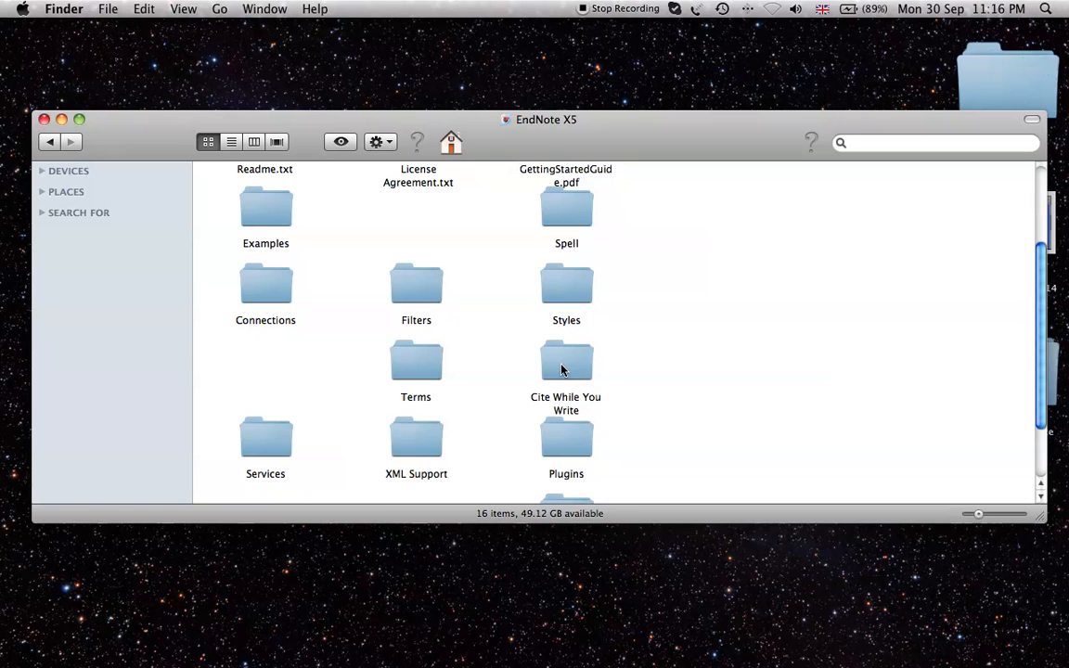
double_click(564, 362)
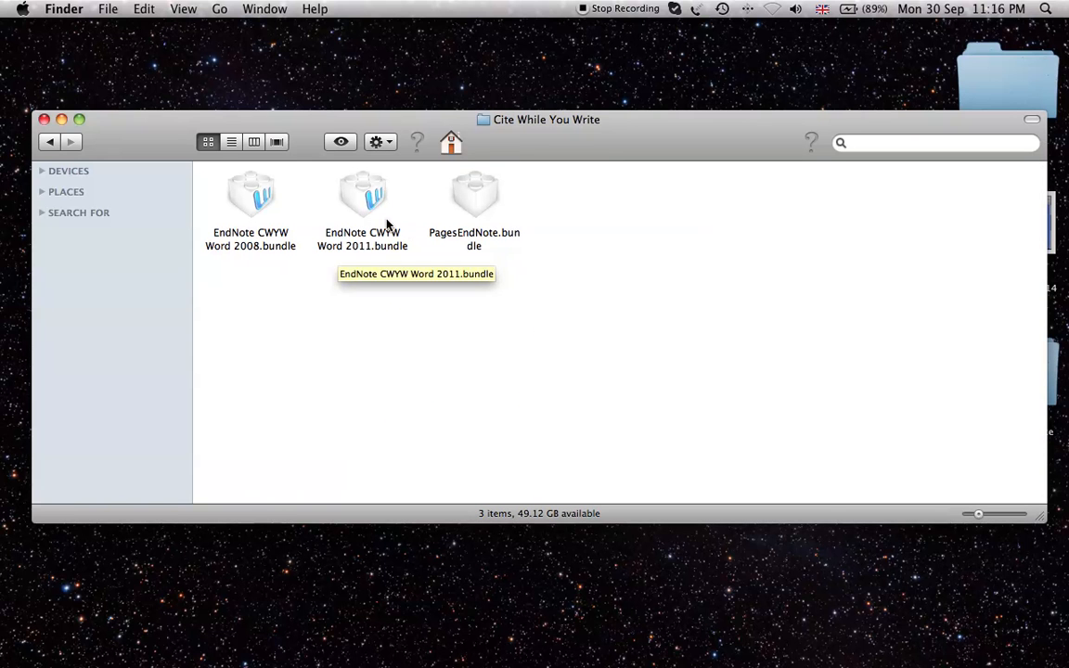
mouse_move(357, 204)
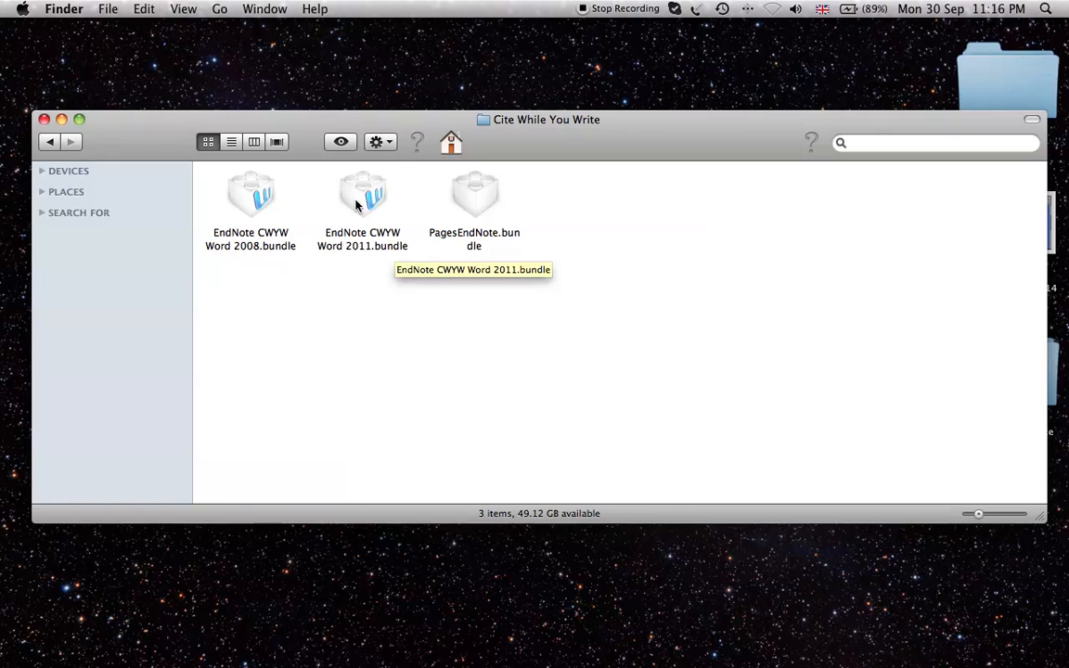
right_click(362, 195)
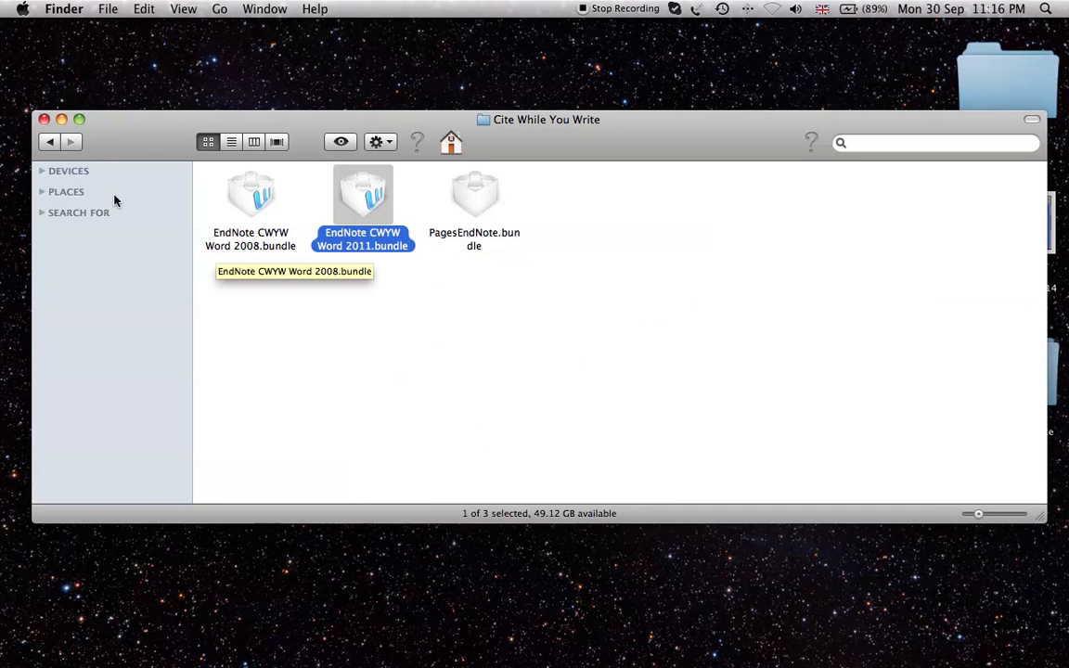
left_click(50, 141)
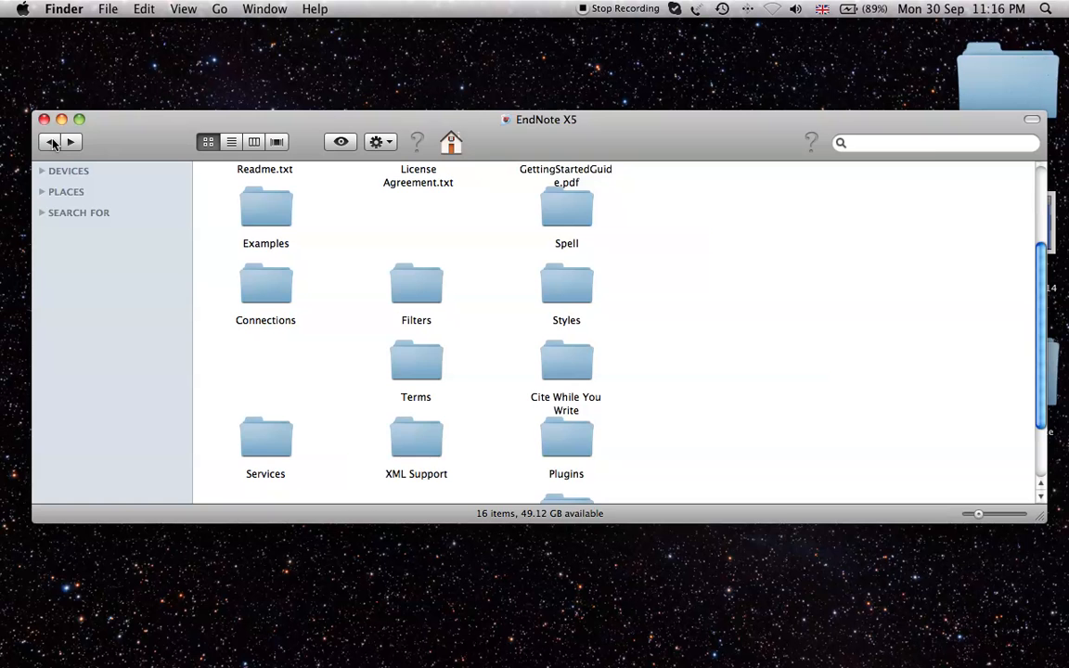
Browse to Microsoft Office 2011 > Office > Startup > Word in Finder
left_click(48, 141)
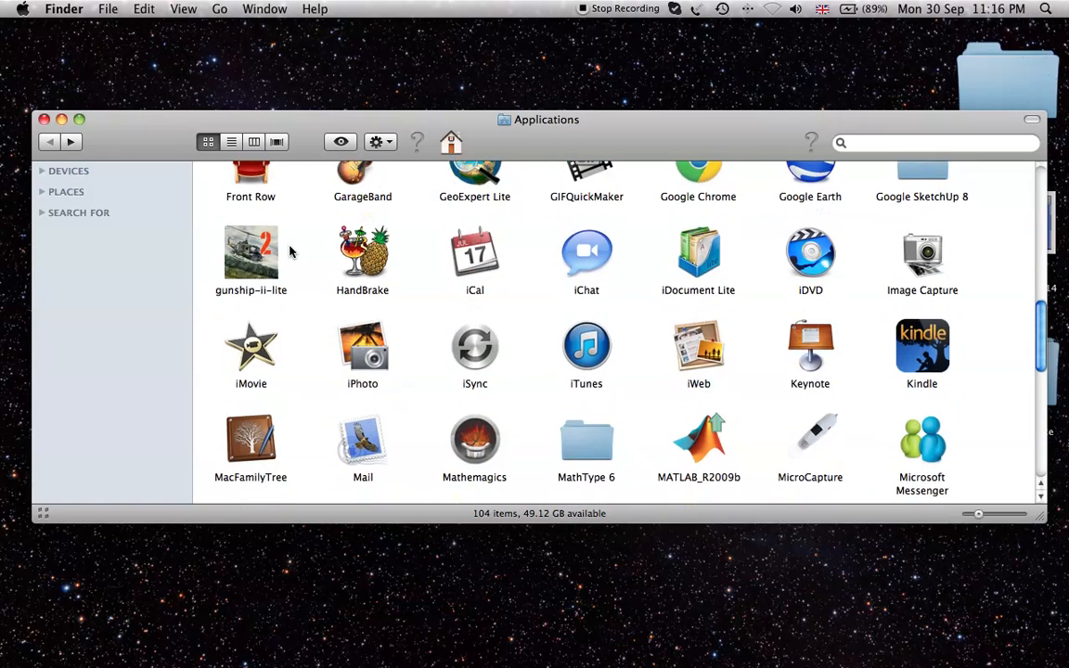
scroll("down", 3)
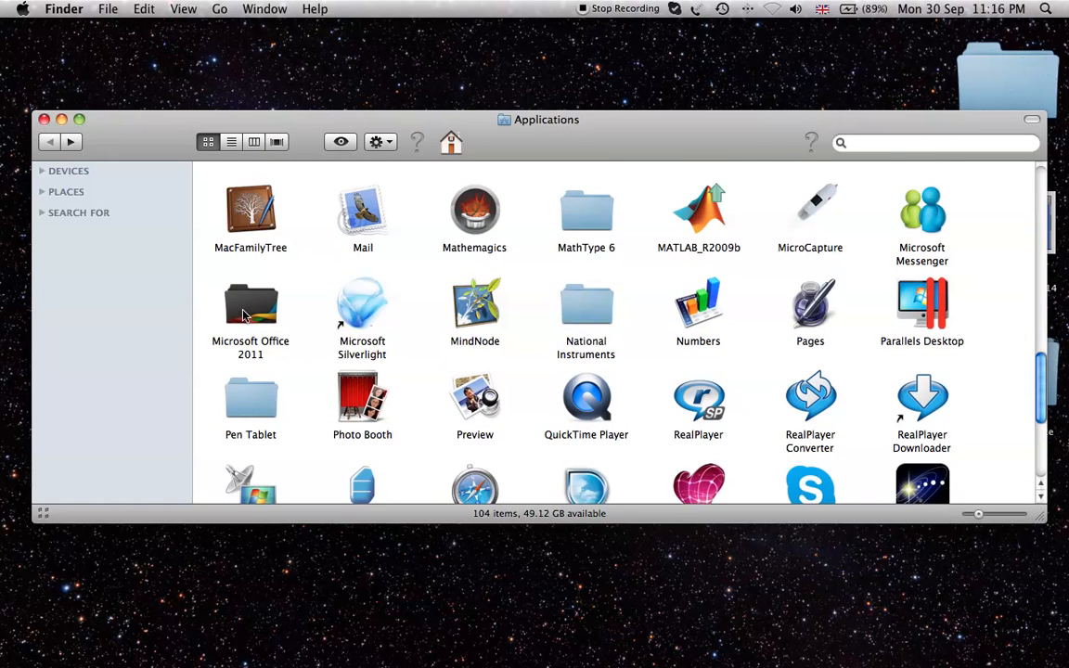
double_click(251, 304)
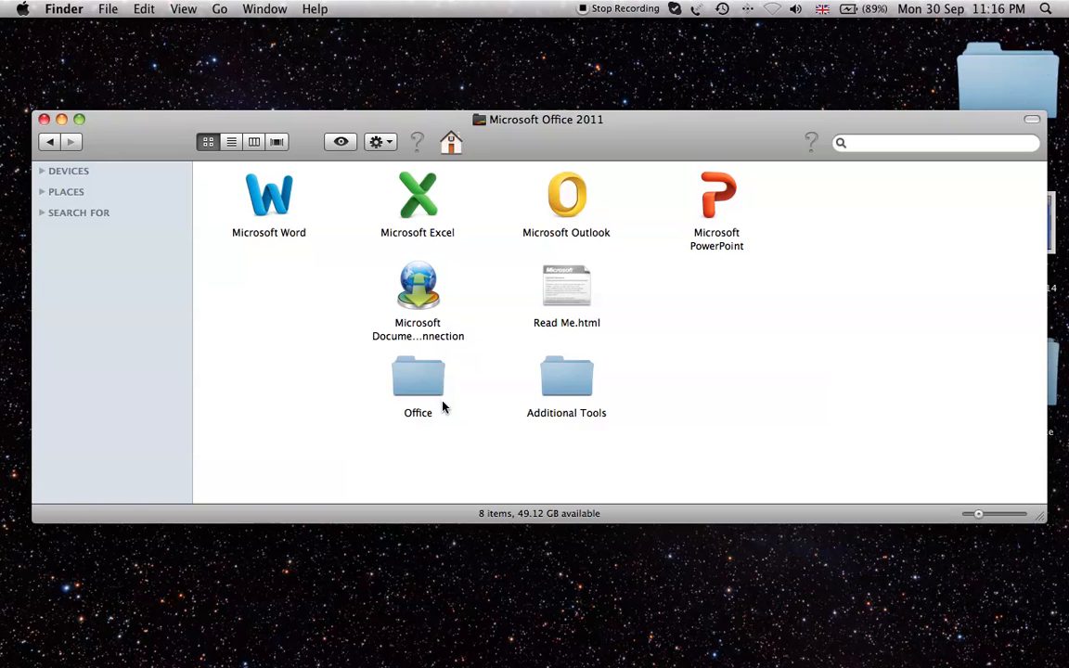
double_click(418, 375)
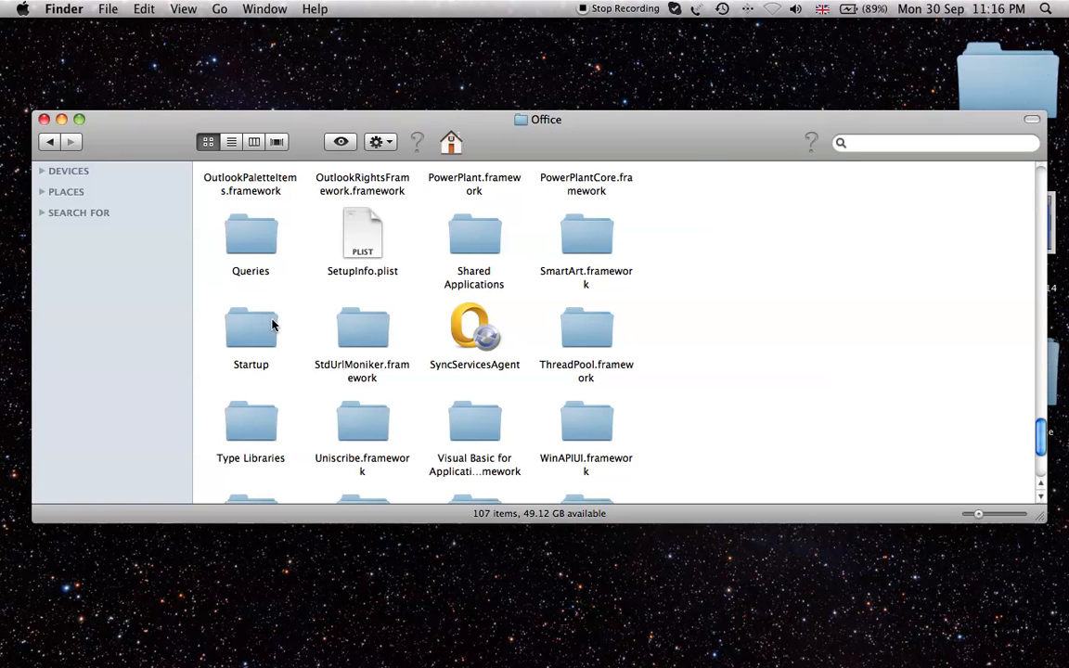
mouse_move(222, 349)
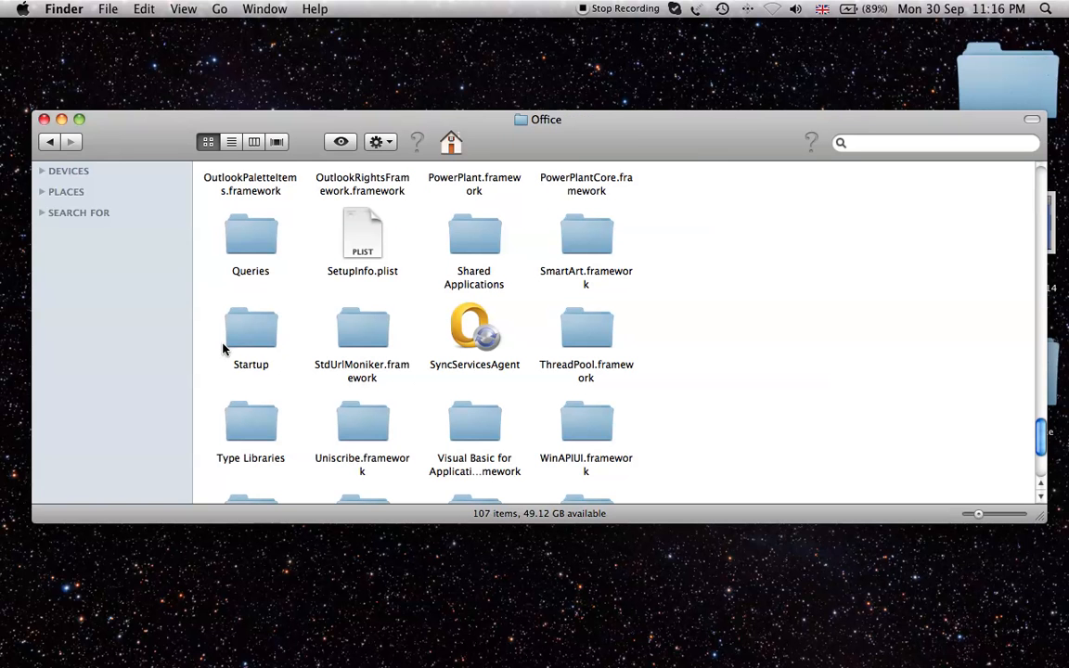
double_click(250, 326)
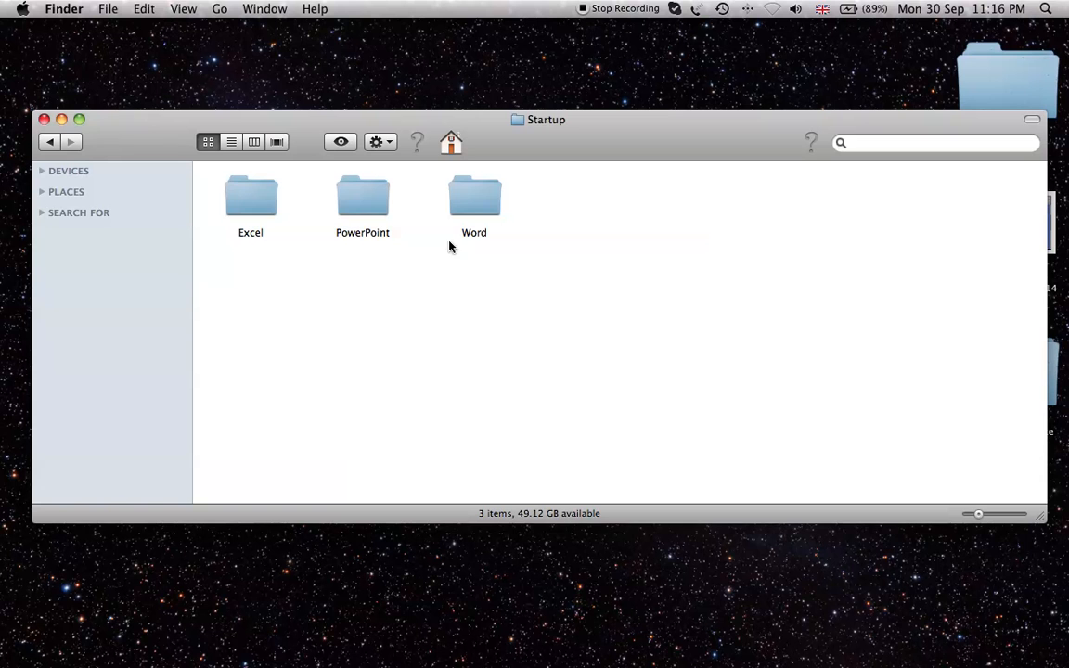
double_click(473, 196)
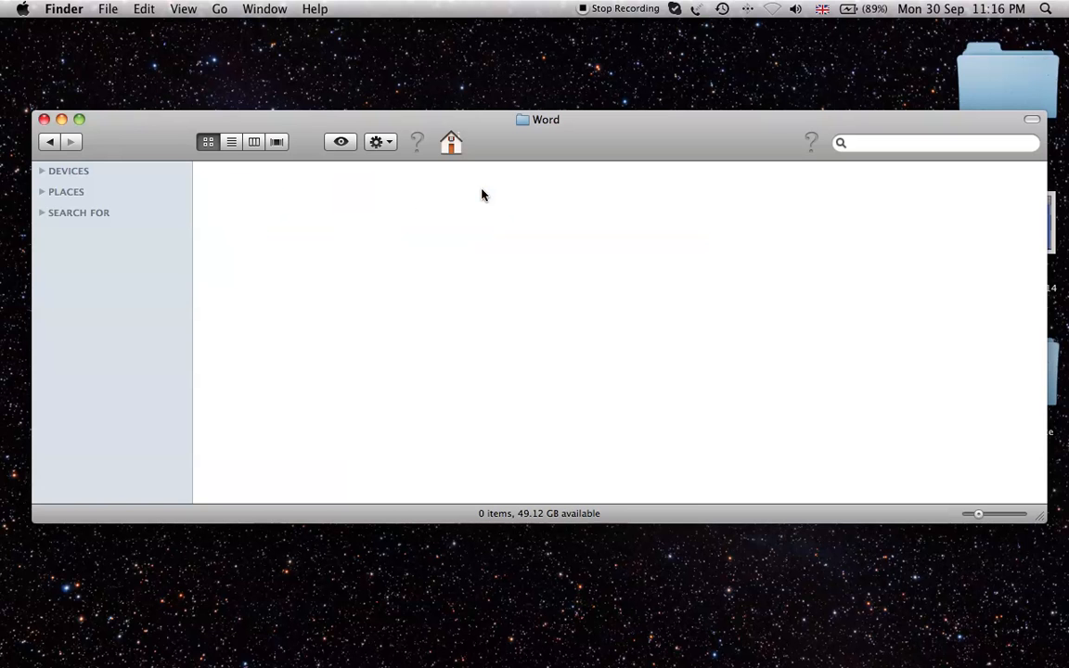
Paste the copied EndNote bundle into the empty Word startup folder
right_click(482, 194)
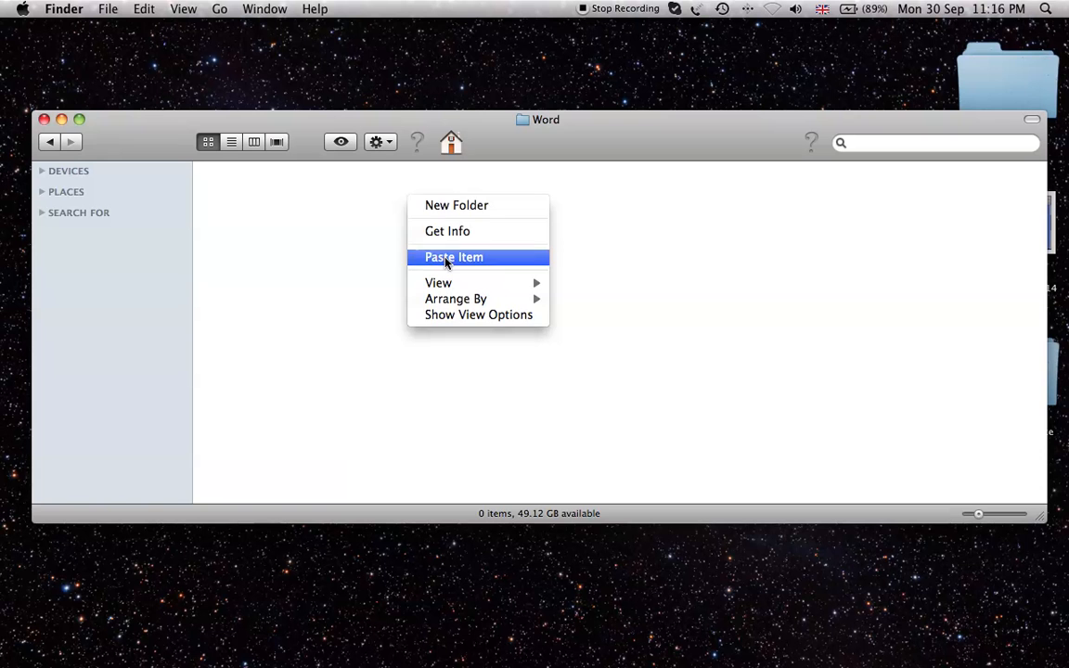
left_click(453, 256)
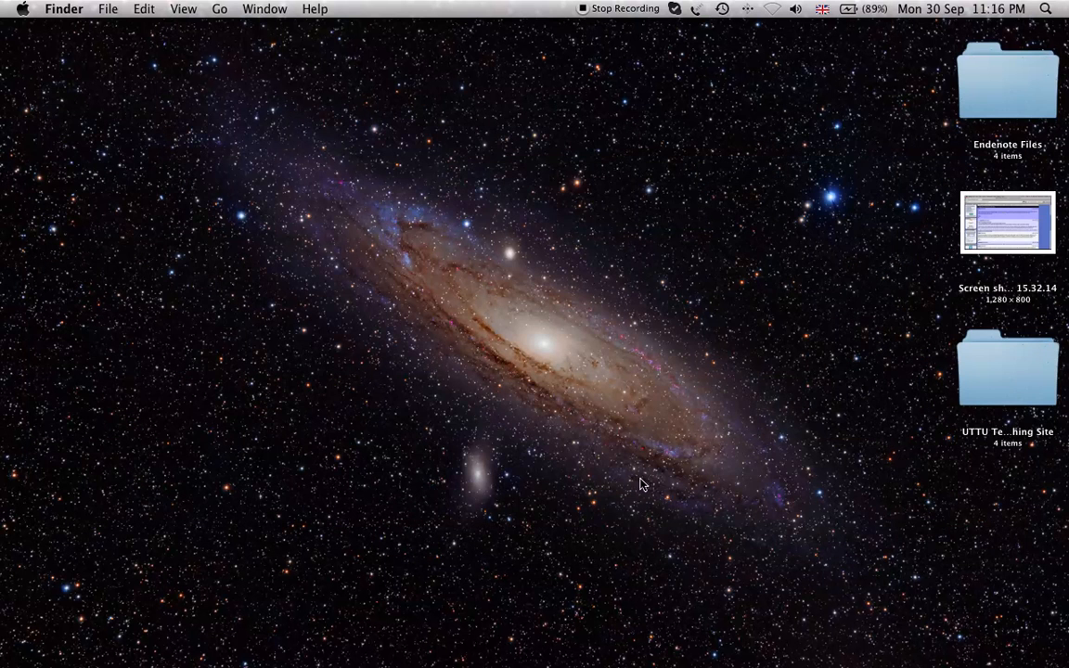
mouse_move(761, 640)
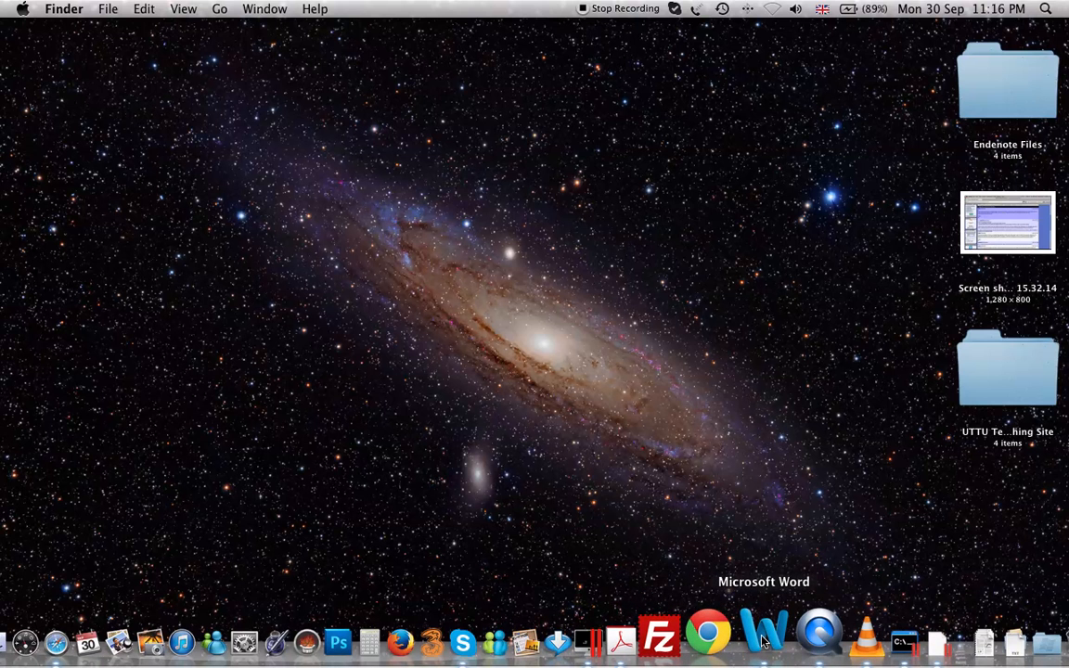
Relaunch Word with a blank document and verify EndNote X5 now appears under Tools
left_click(780, 646)
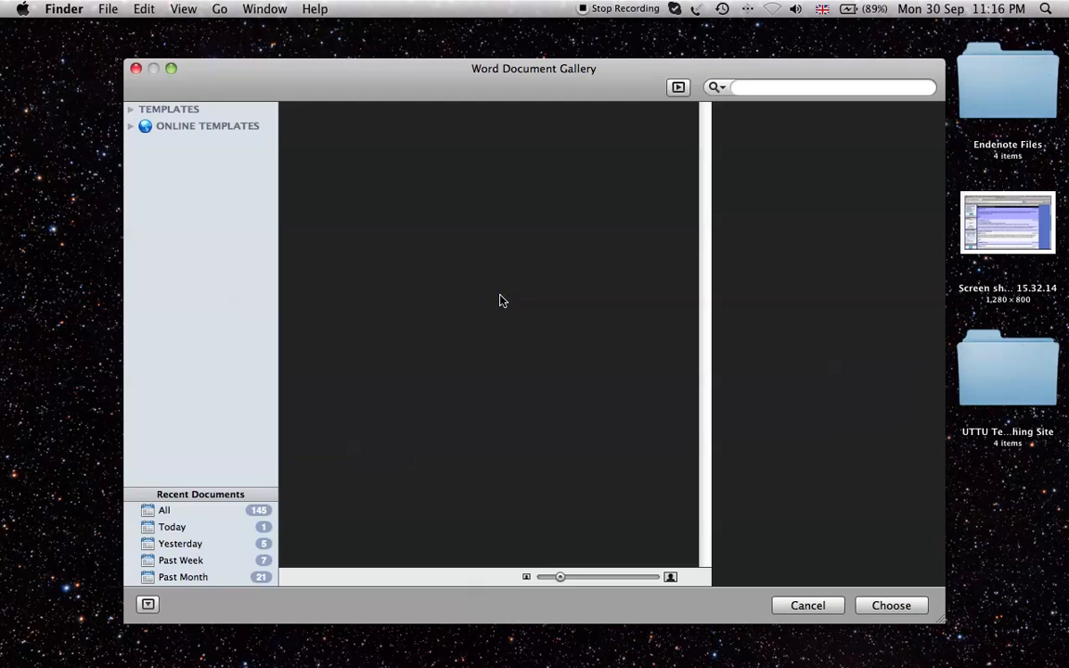
left_click(806, 605)
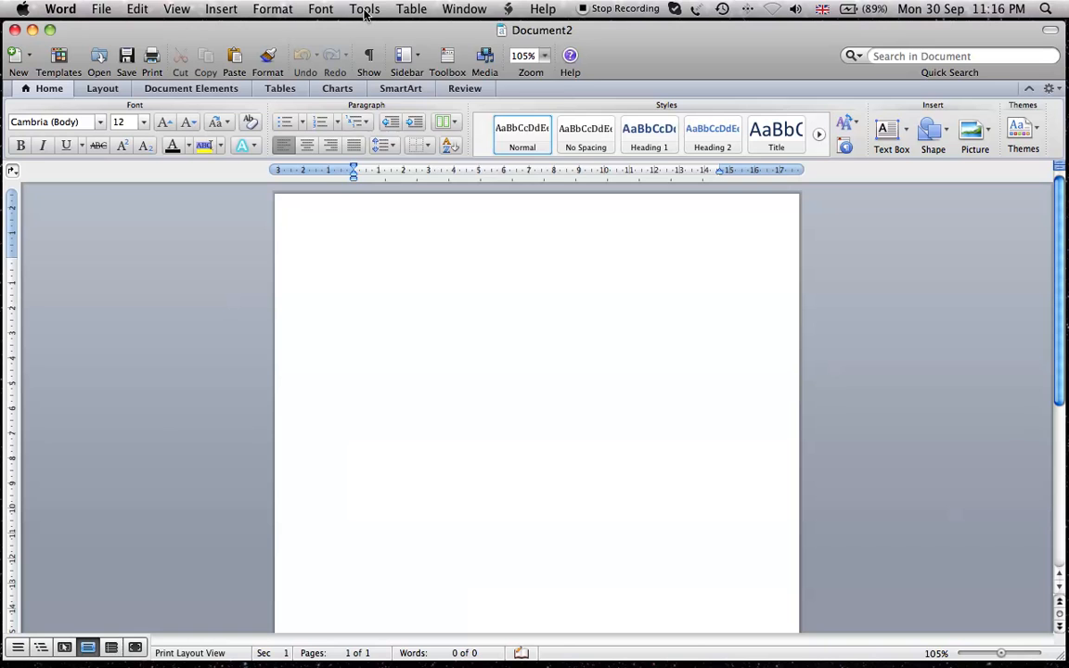
left_click(363, 8)
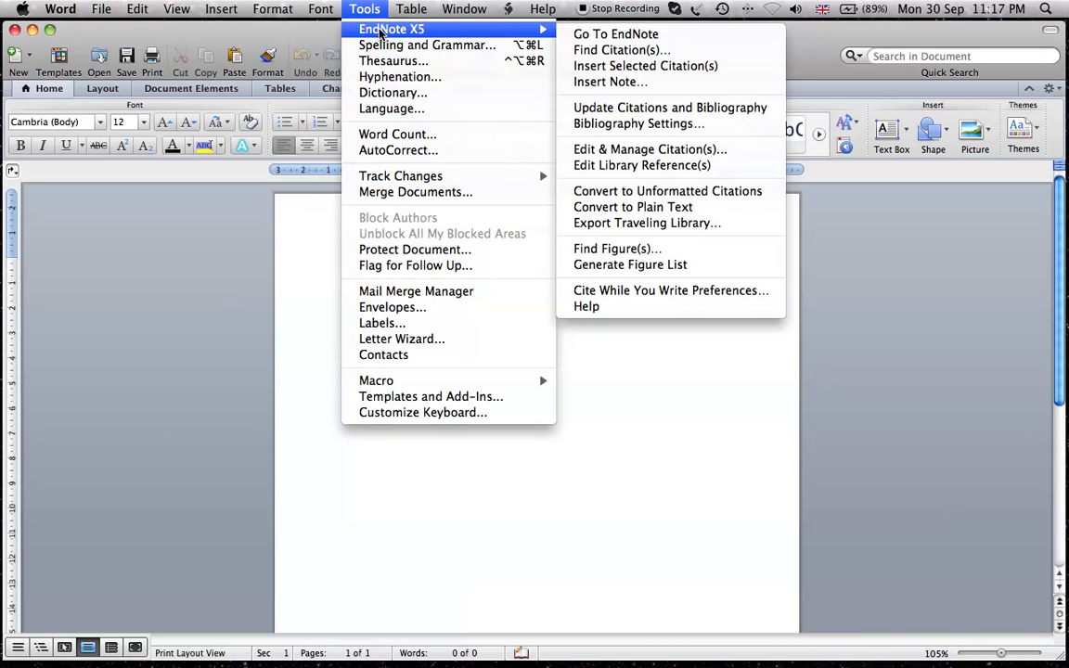
mouse_move(272, 304)
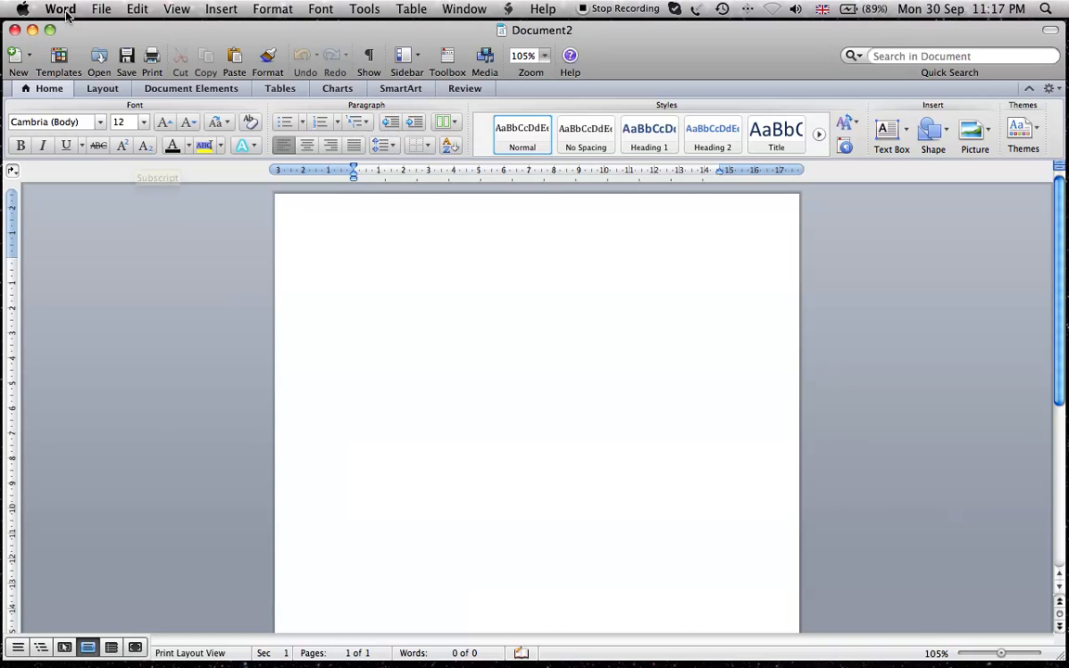
In Word Preferences' File Locations pane, select the Startup file location row
left_click(43, 7)
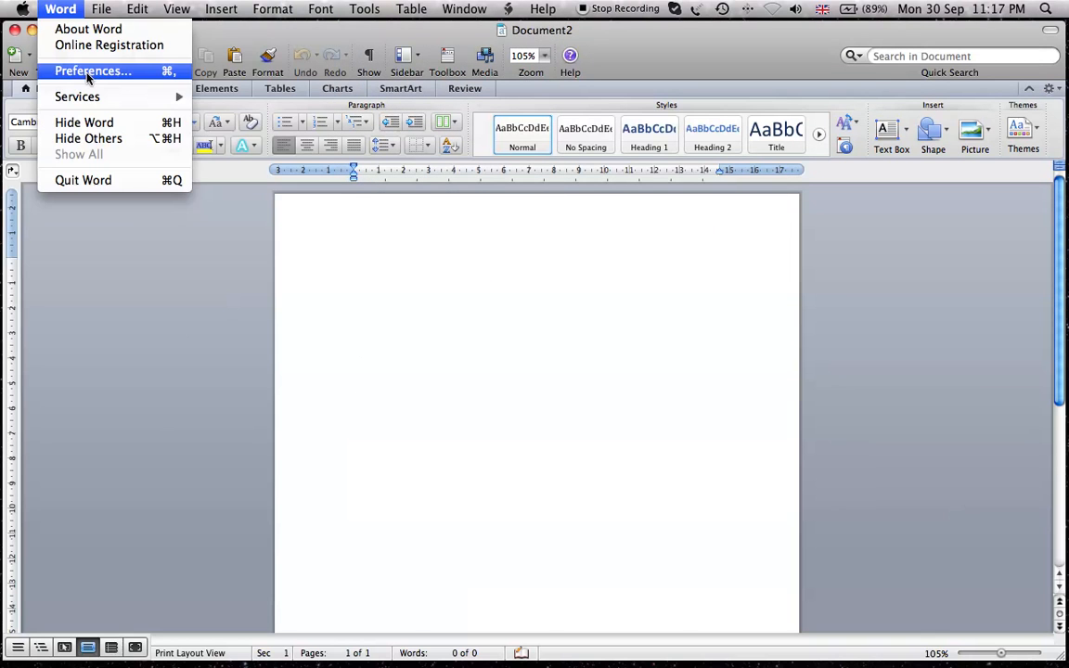
left_click(78, 69)
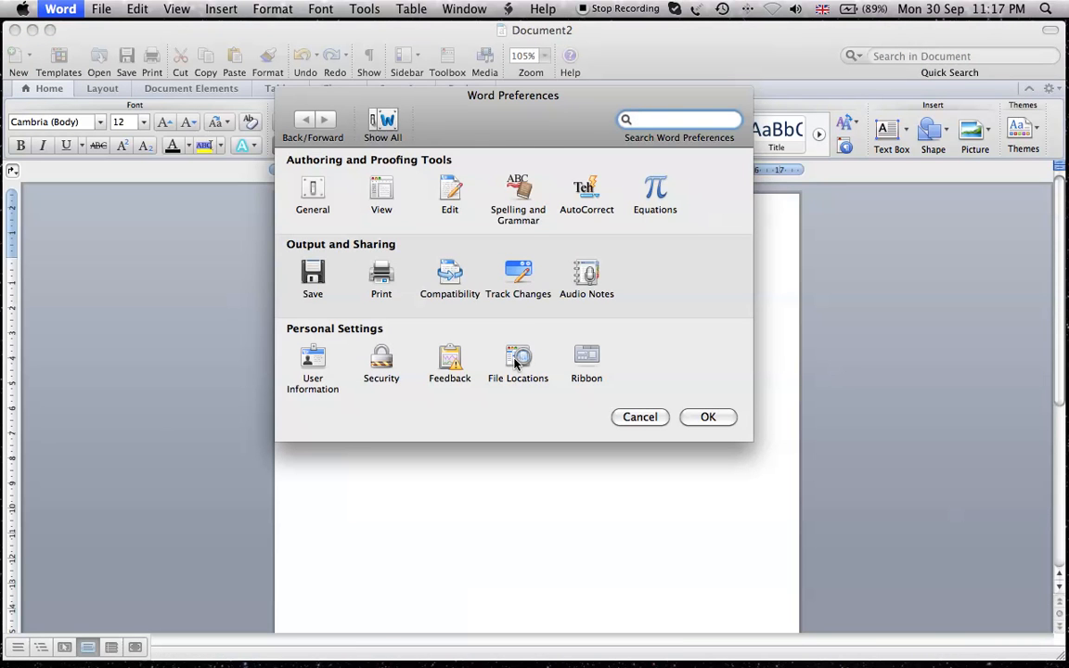
left_click(518, 360)
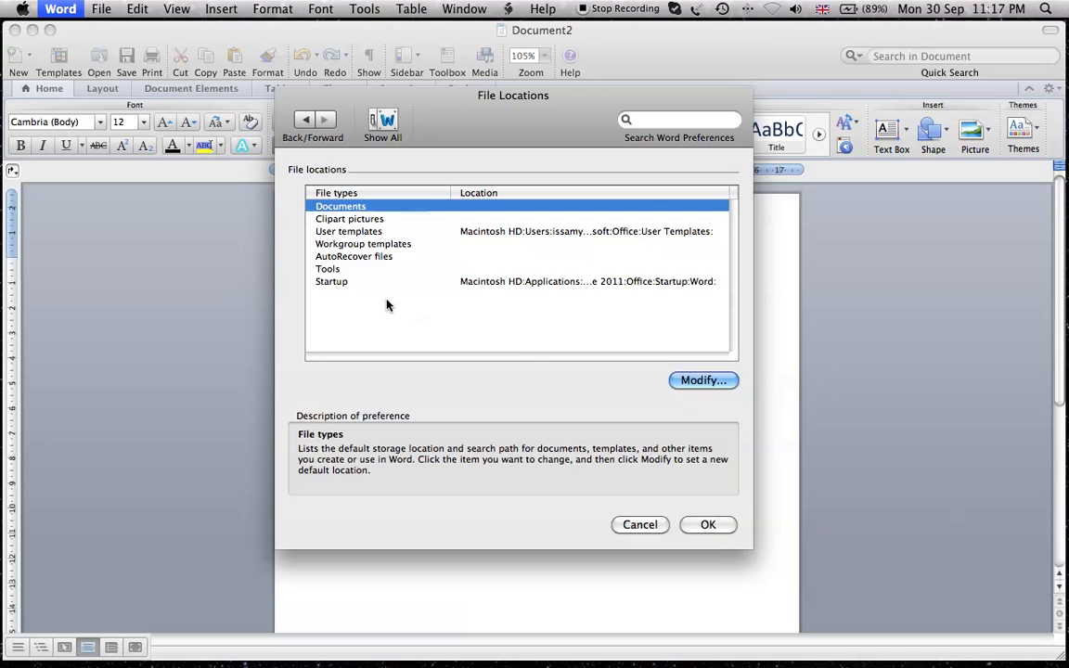
left_click(330, 282)
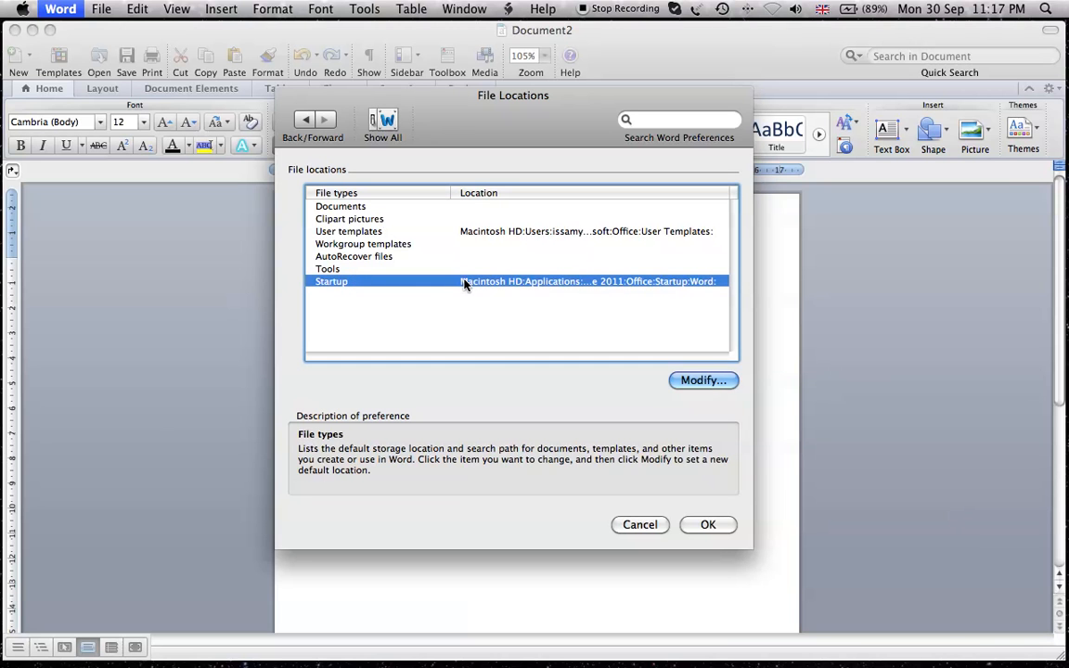
mouse_move(557, 295)
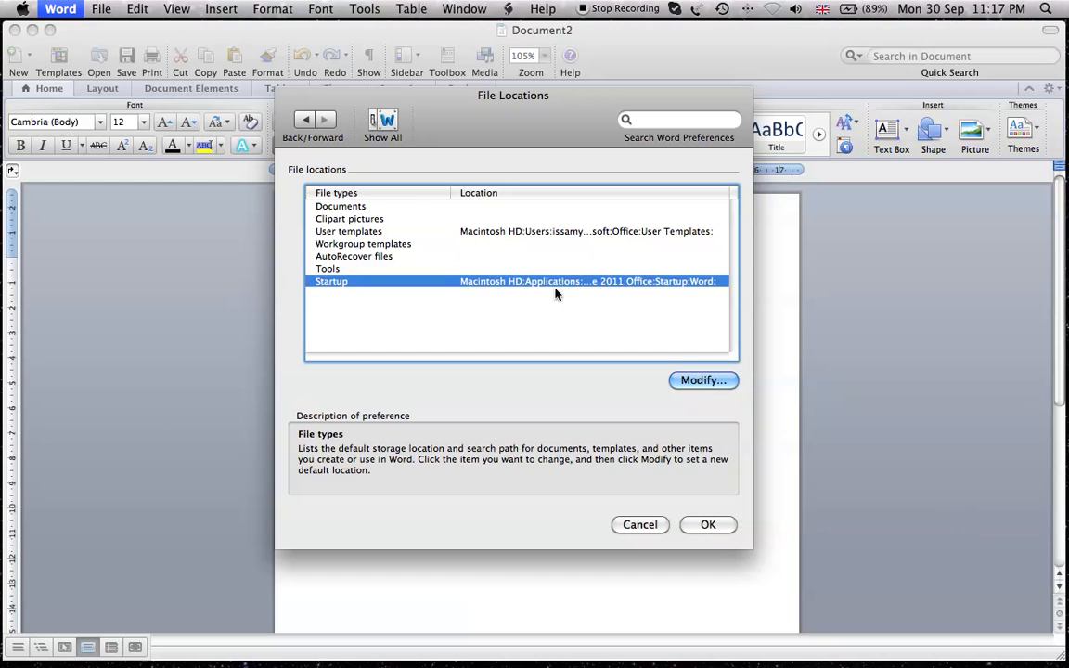
mouse_move(683, 372)
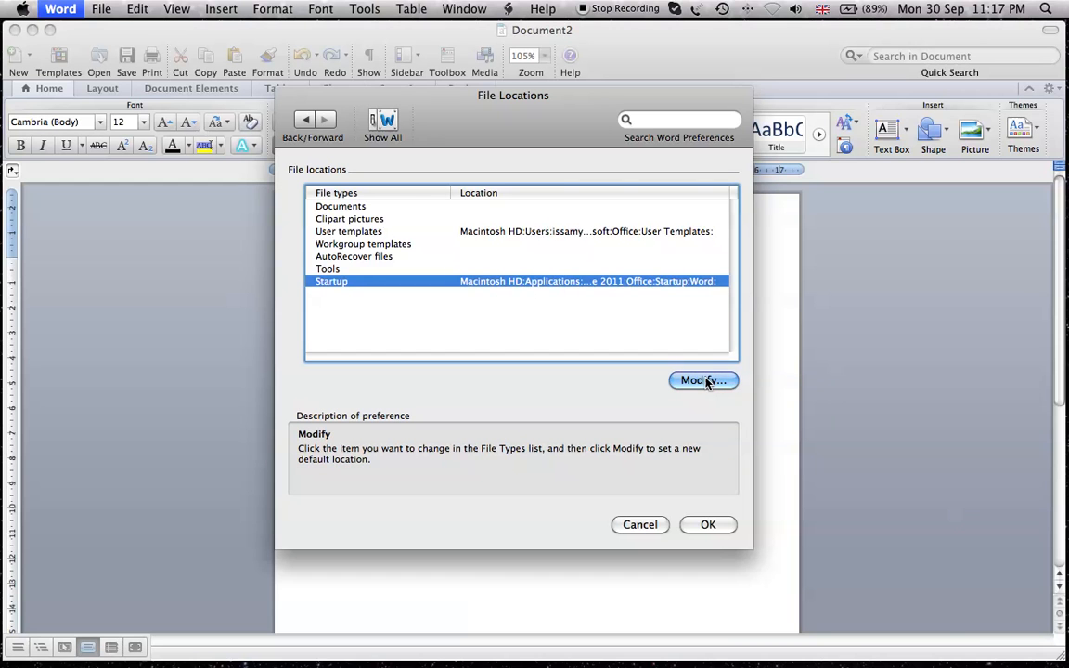
Modify the Startup location to Office's Startup > Word folder containing the EndNote bundle
left_click(703, 380)
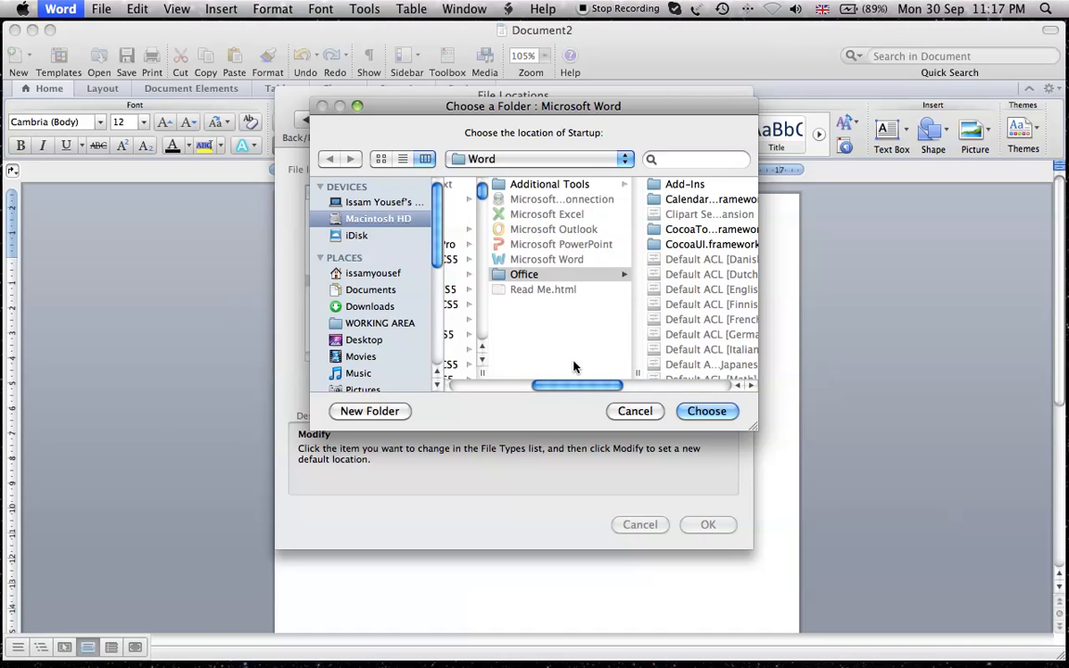
scroll("down", 3)
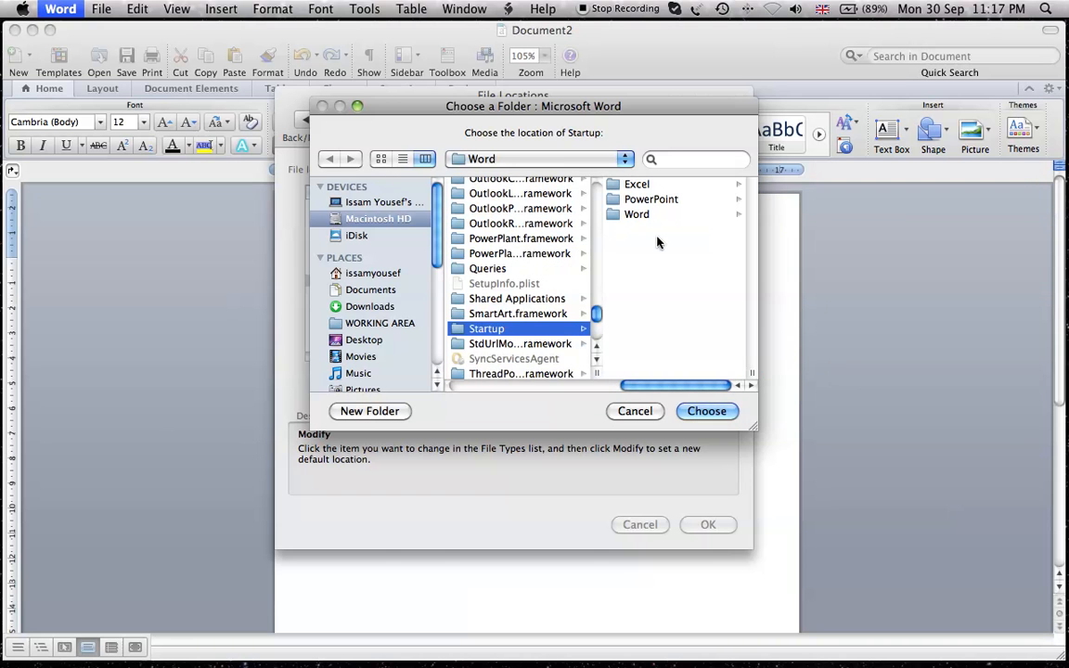
left_click(635, 215)
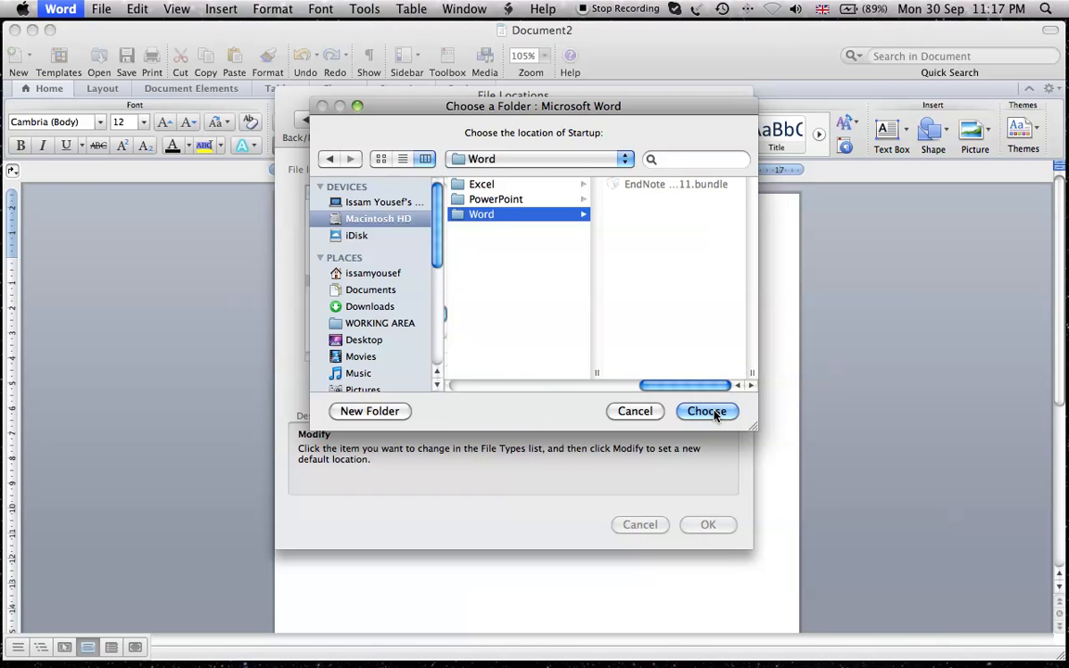
left_click(705, 412)
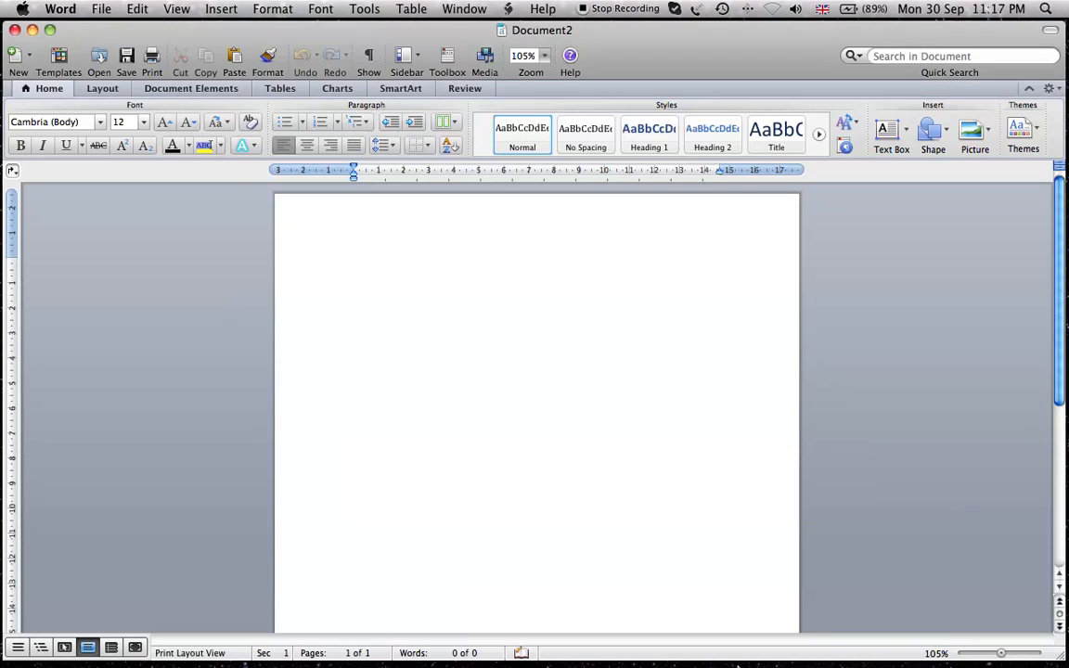
Quit Word from its Dock icon, leaving the desktop
right_click(757, 640)
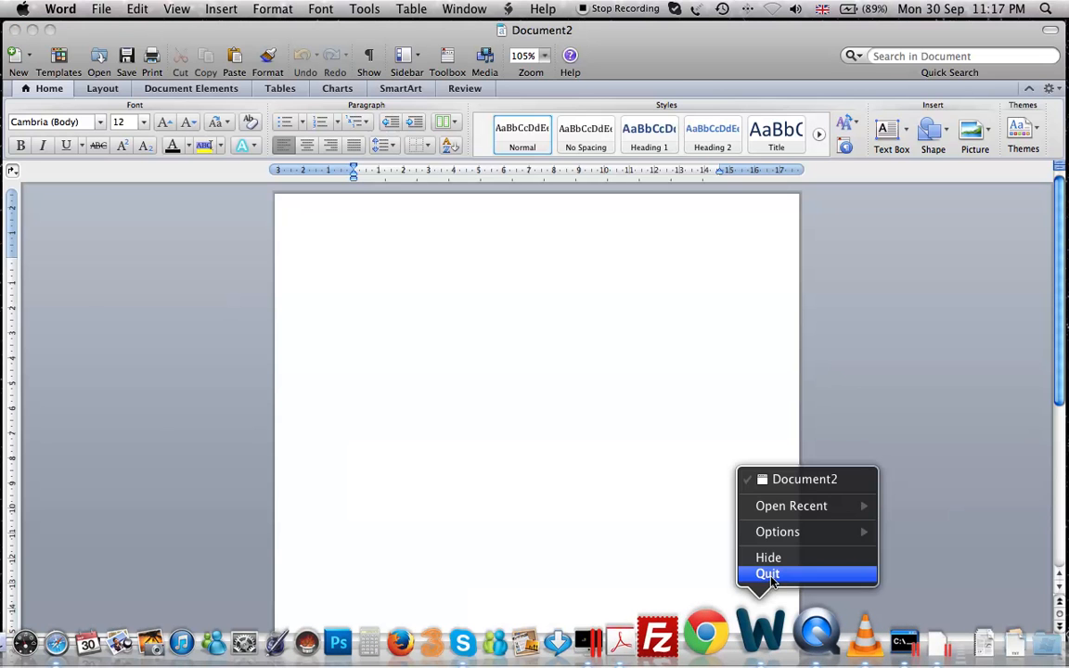
left_click(768, 574)
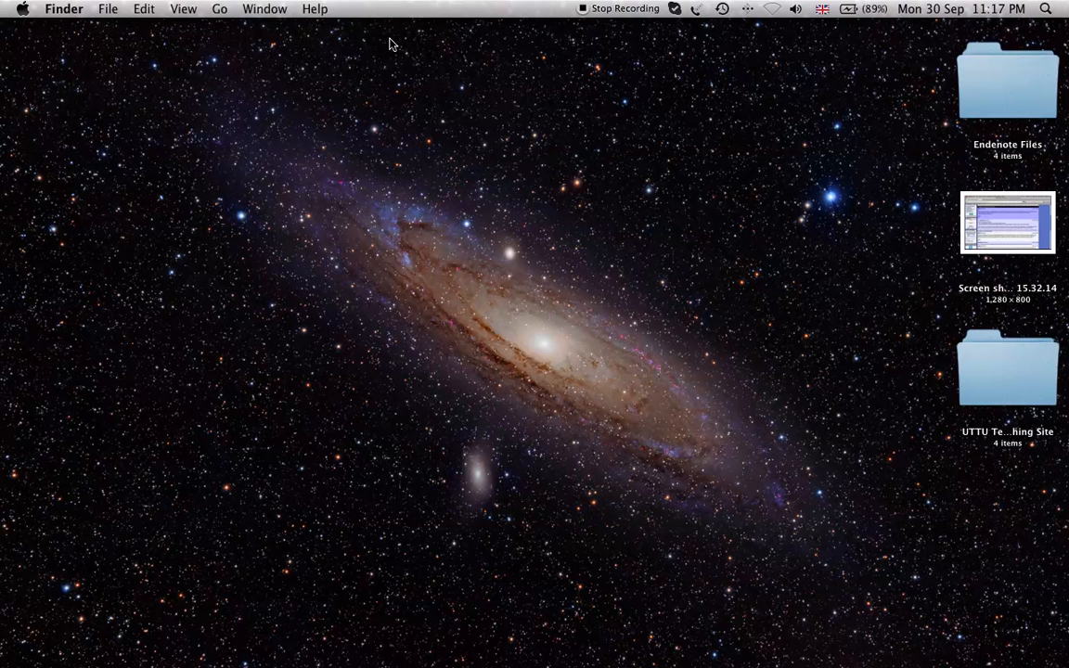
mouse_move(594, 20)
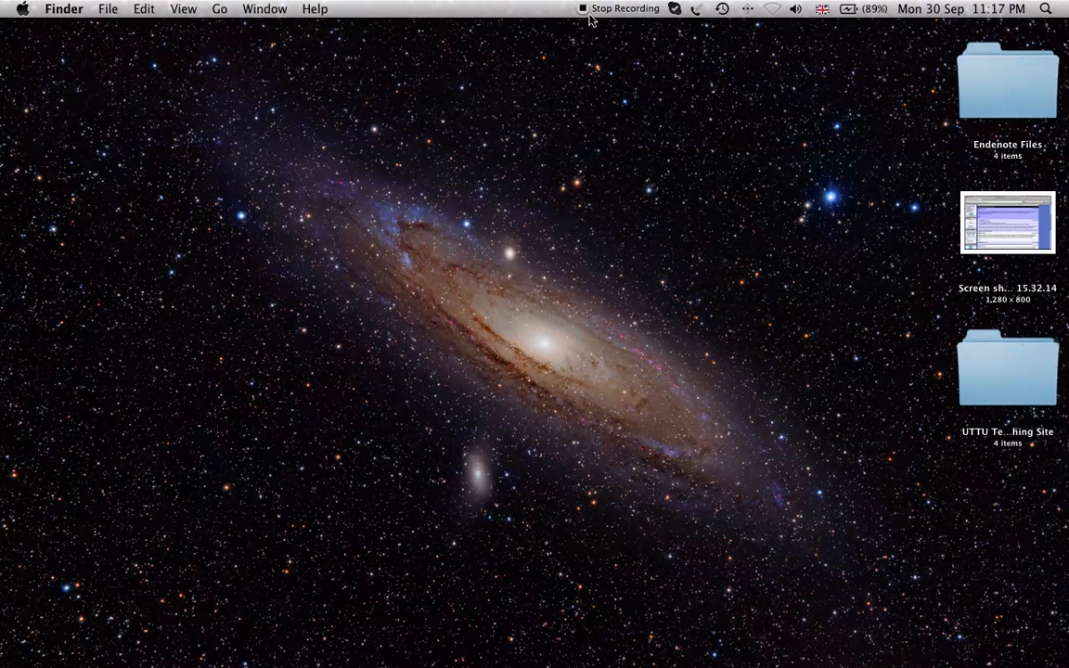